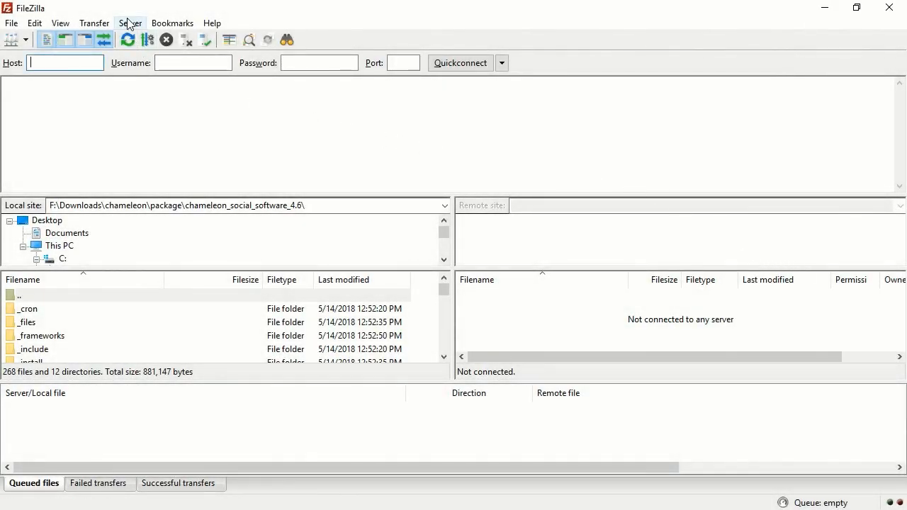
{"action": "left_click", "coordinate": [94, 22]}
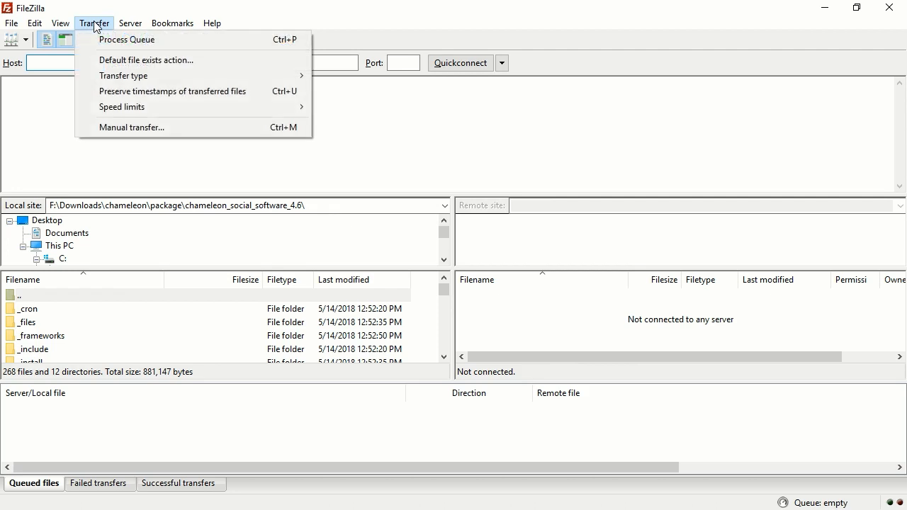
{"action": "mouse_move", "coordinate": [123, 76]}
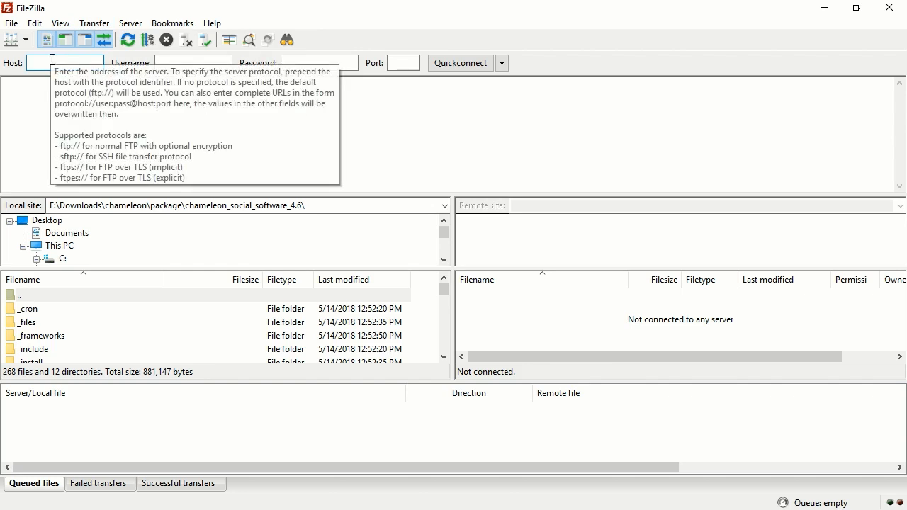
{"action": "type", "text": "linx2fun.com"}
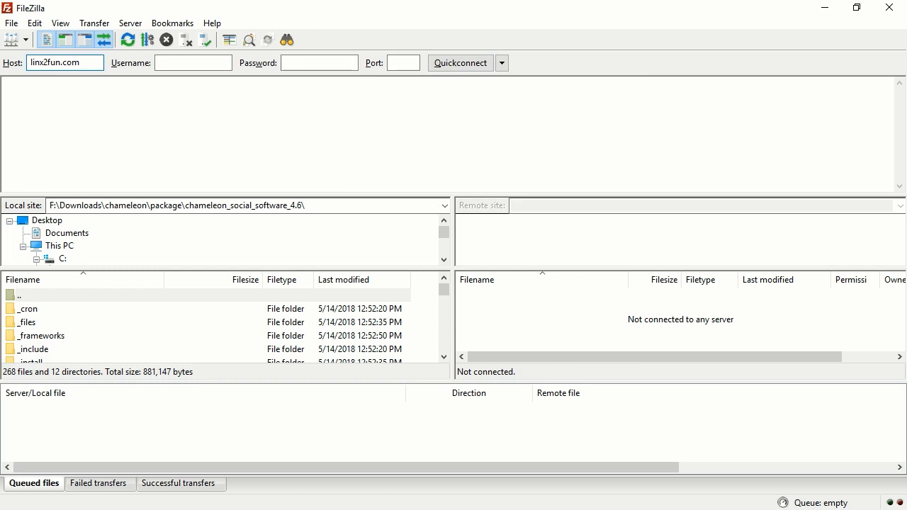
{"action": "mouse_move", "coordinate": [706, 264]}
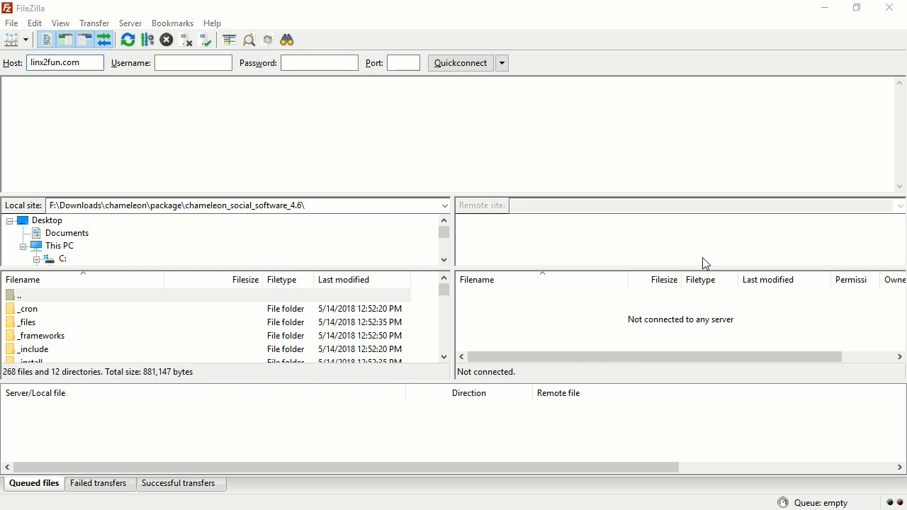
{"action": "left_click", "coordinate": [193, 63]}
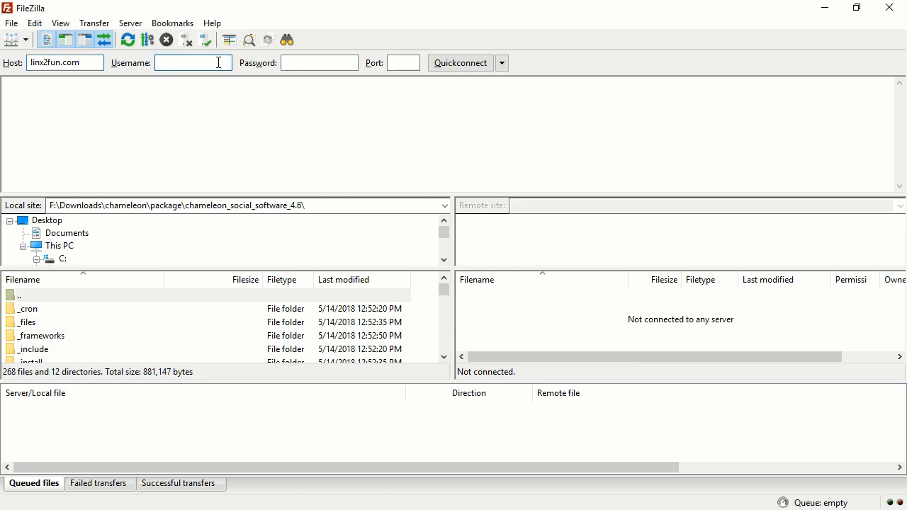
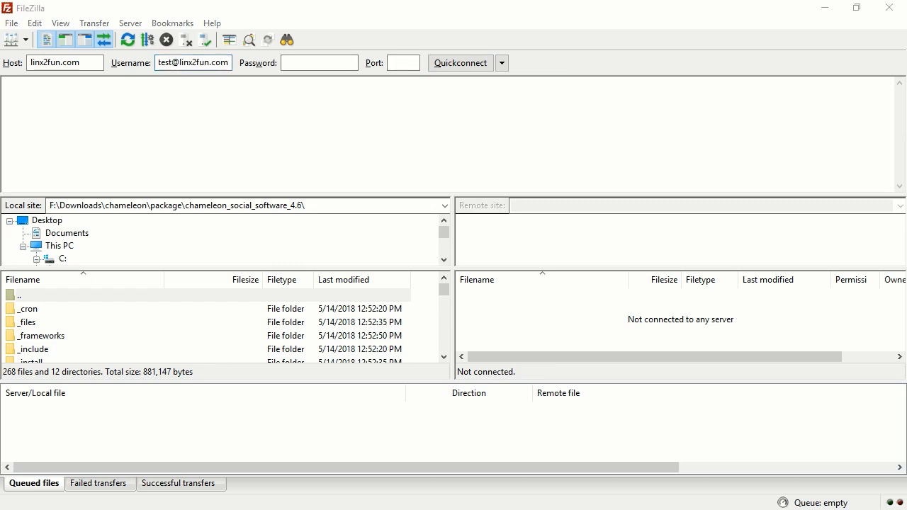
{"action": "left_click", "coordinate": [319, 62]}
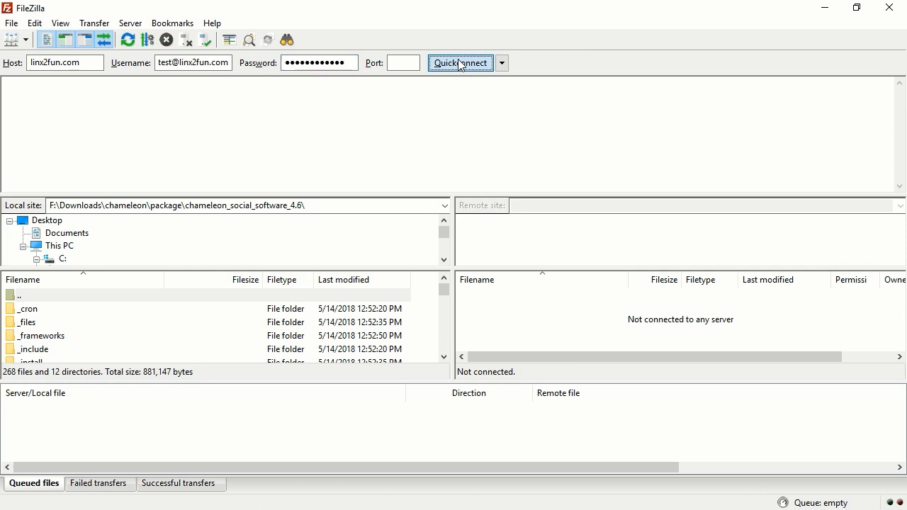
Quickconnect to linx2fun.com and wait for the remote / directory listing to load
{"action": "left_click", "coordinate": [460, 63]}
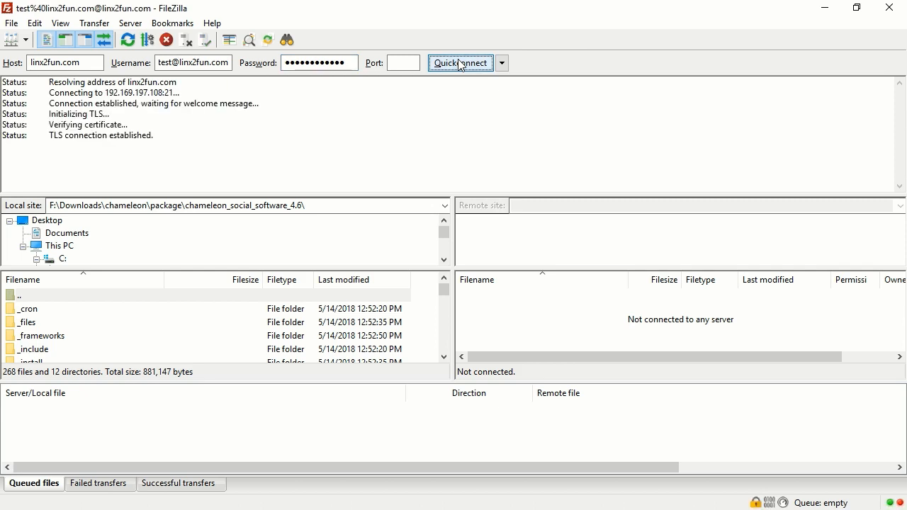
{"action": "left_click", "coordinate": [460, 63]}
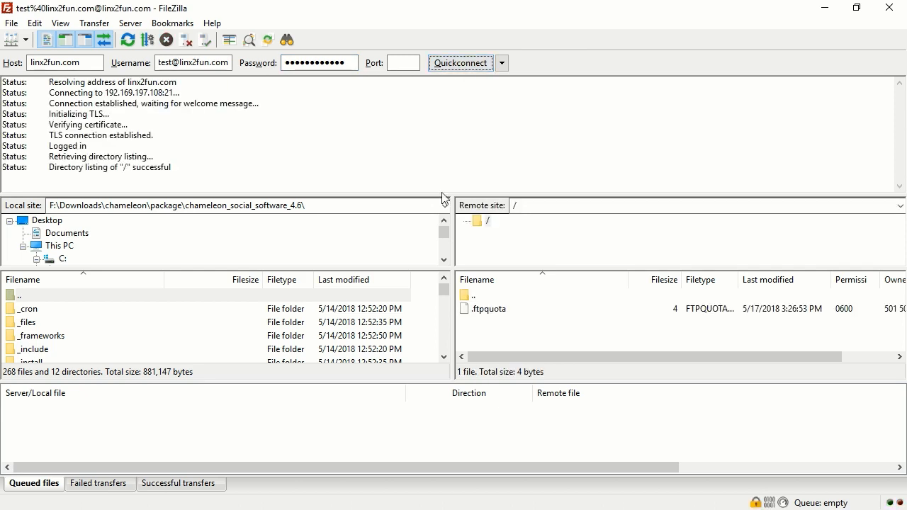
{"action": "left_click", "coordinate": [477, 280]}
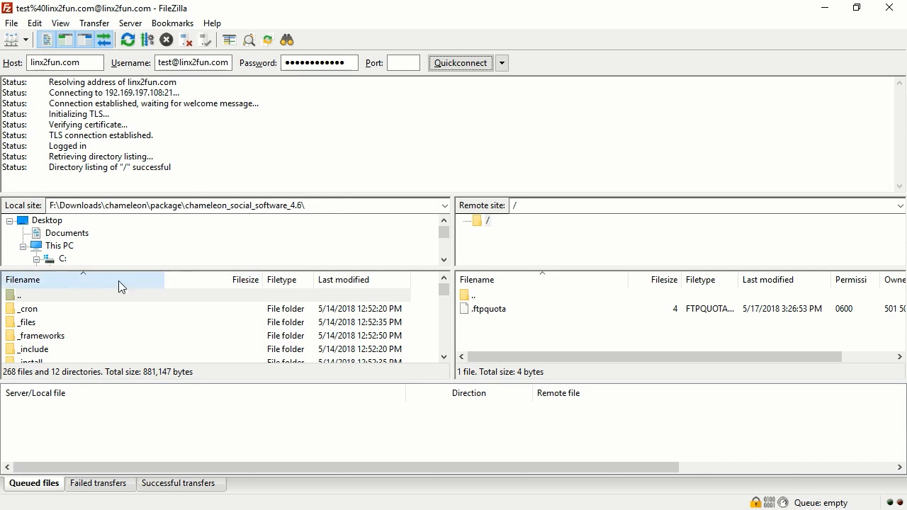
Upload all local chameleon_social_software_4.6 files and folders into the remote / directory
{"action": "left_click", "coordinate": [29, 308]}
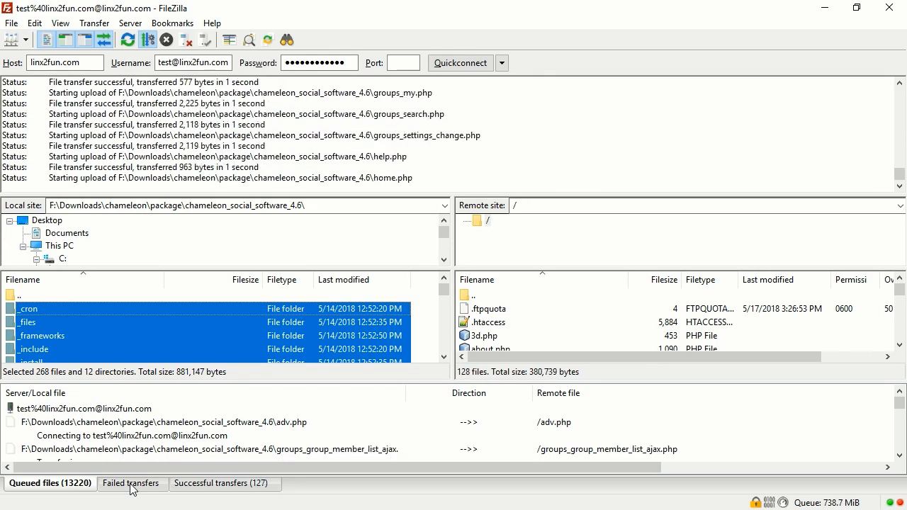
Check the Failed transfers tab, then view the Successful transfers list
{"action": "left_click", "coordinate": [132, 483]}
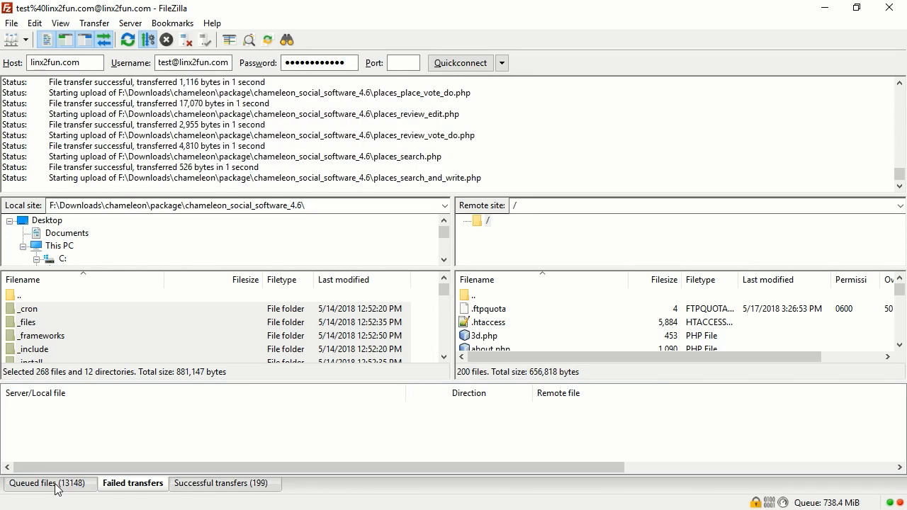
{"action": "left_click", "coordinate": [220, 482]}
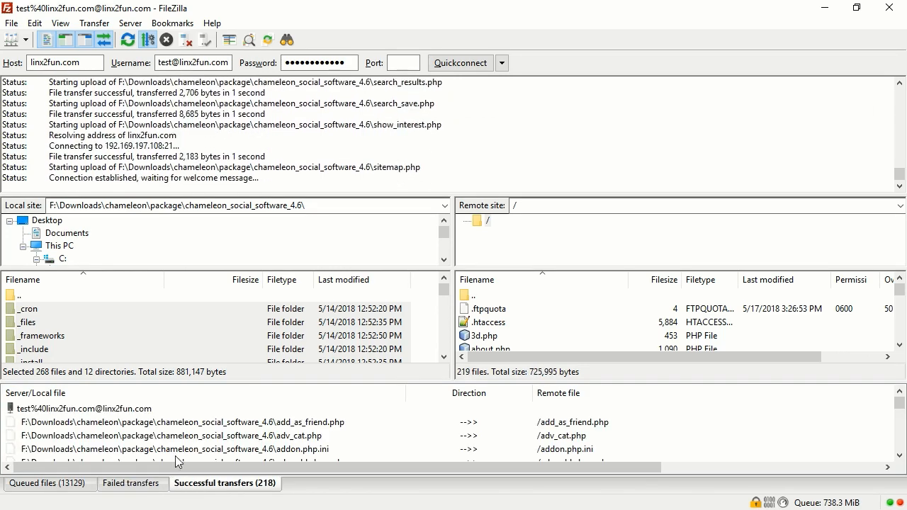
Reset and requeue all listed transfers, then show the Queued files list again
{"action": "right_click", "coordinate": [85, 408]}
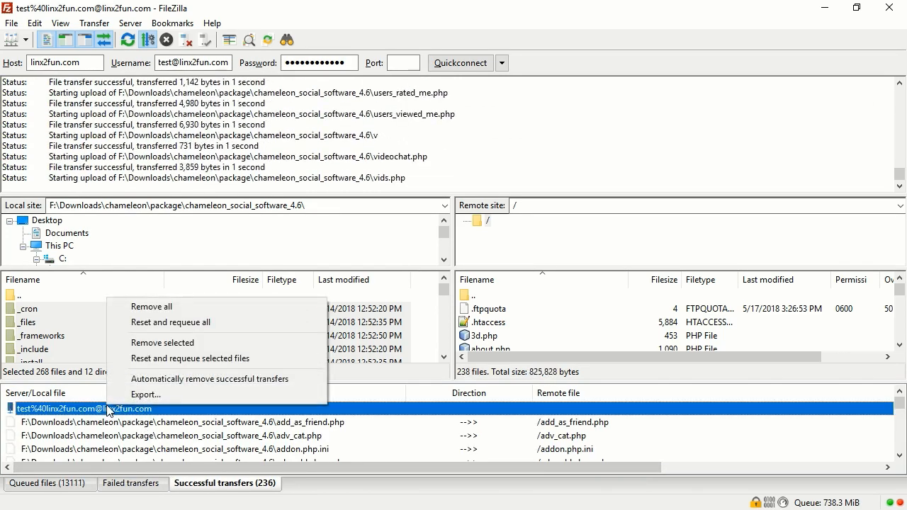
{"action": "mouse_move", "coordinate": [170, 322]}
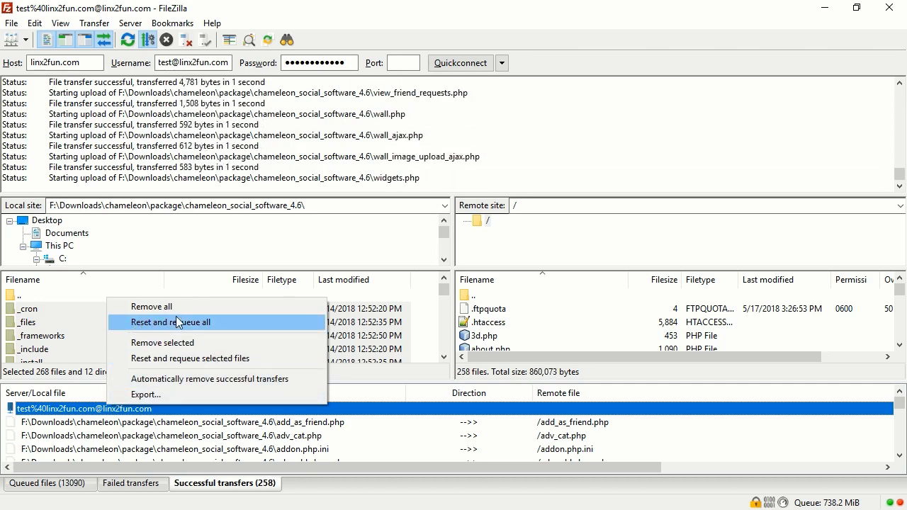
{"action": "left_click", "coordinate": [170, 323]}
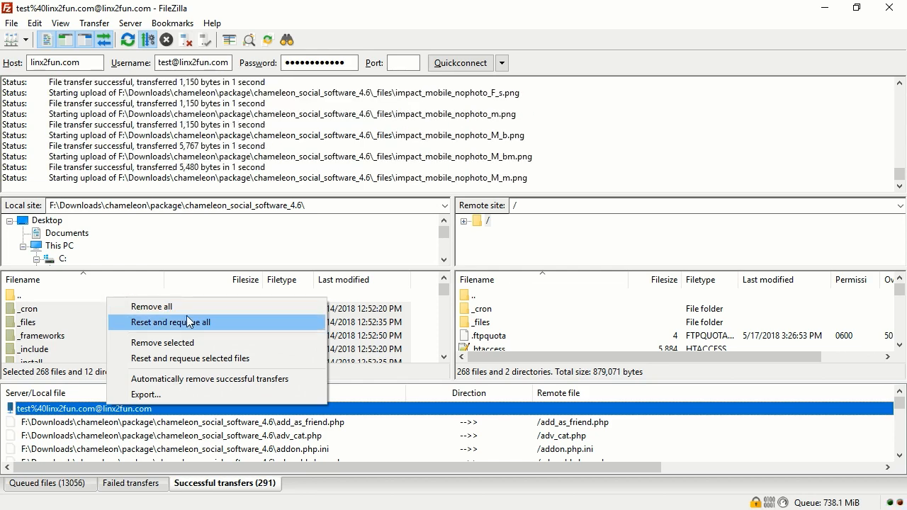
{"action": "left_click", "coordinate": [170, 322]}
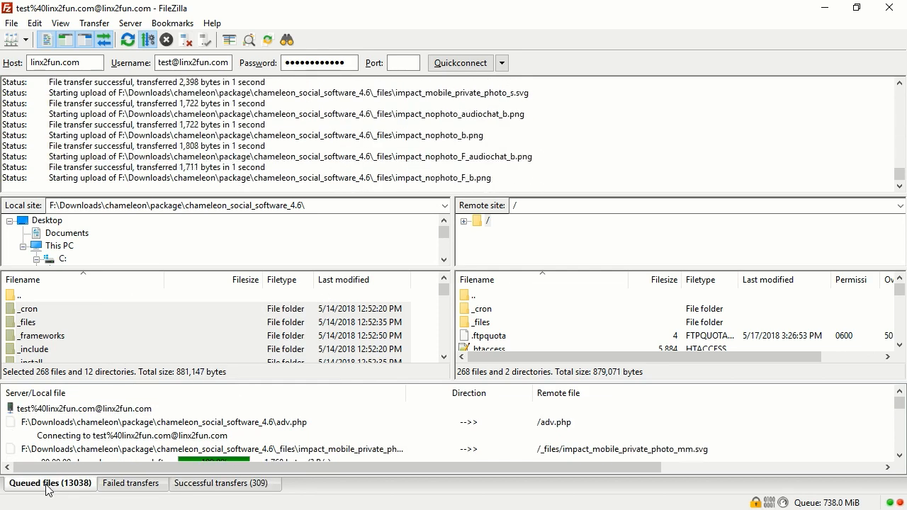